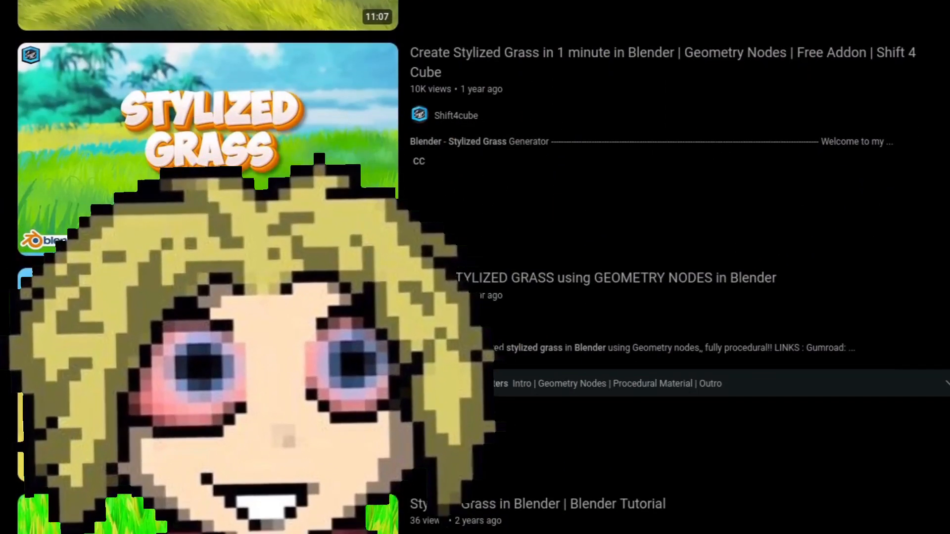
Enter Edit Mode on a grass card plane to view its vertices, then return to Object Mode
scroll("down", 3)
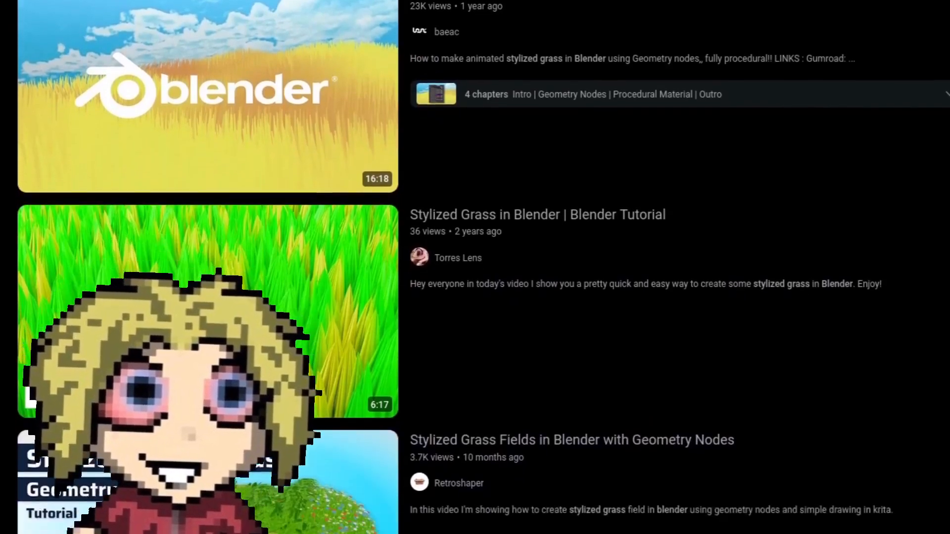
scroll("down", 3)
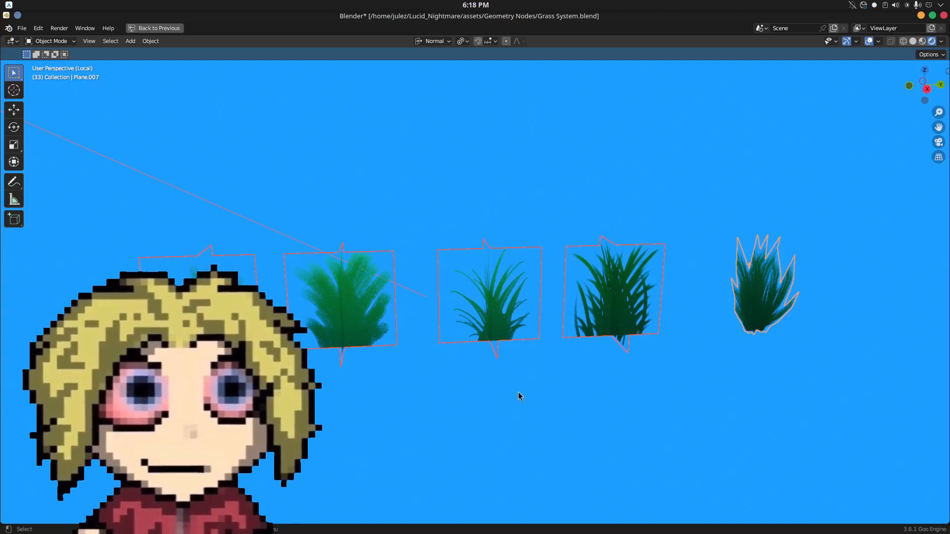
key("Tab")
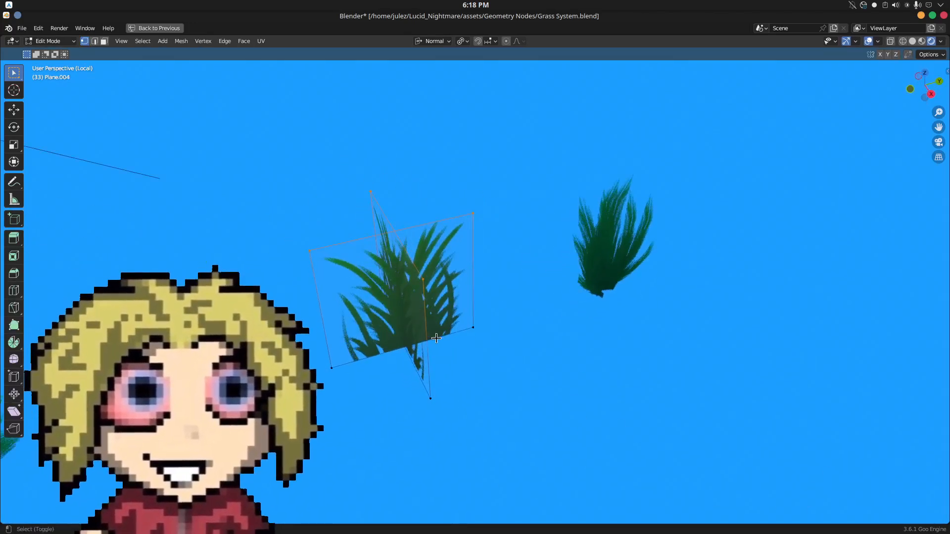
key("Tab")
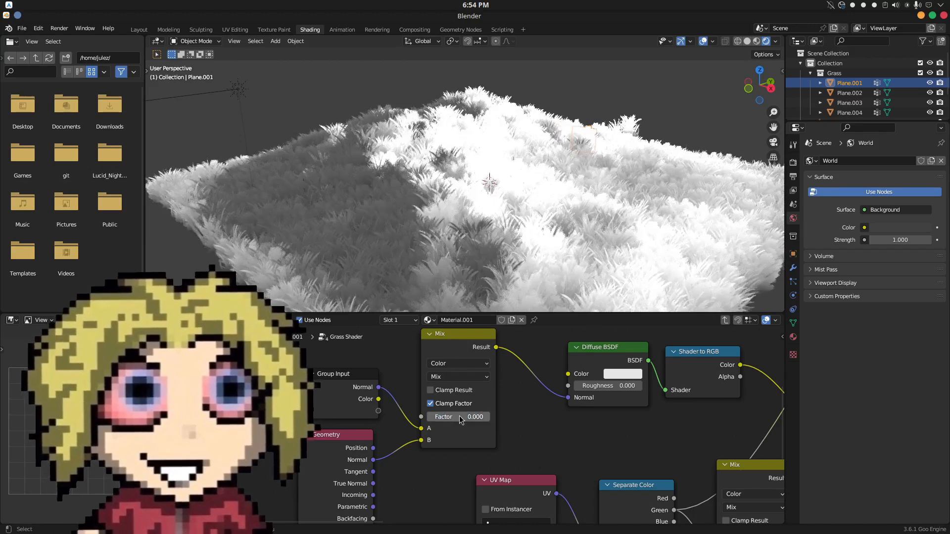
Set the grass shader Mix node Factor to 1.000 for evenly shaded grass without the dark patch
left_click(458, 416)
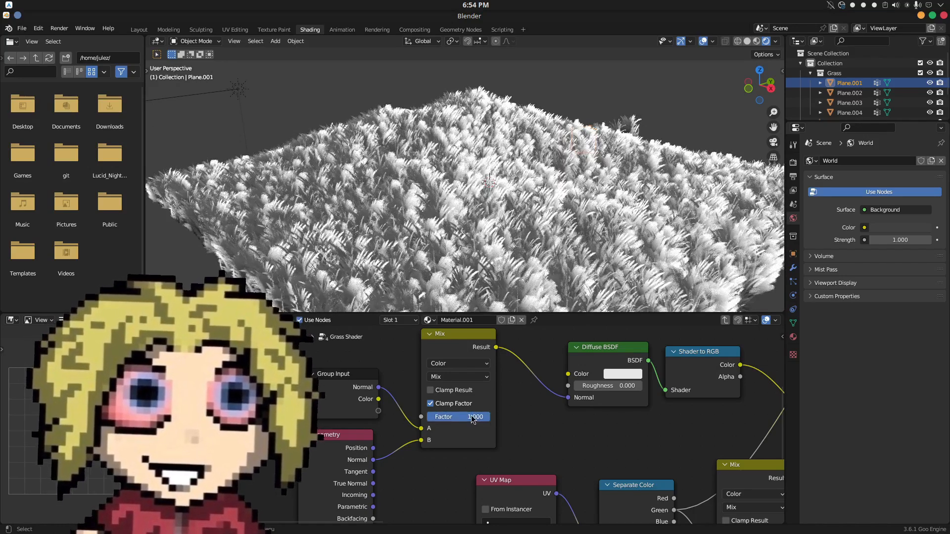